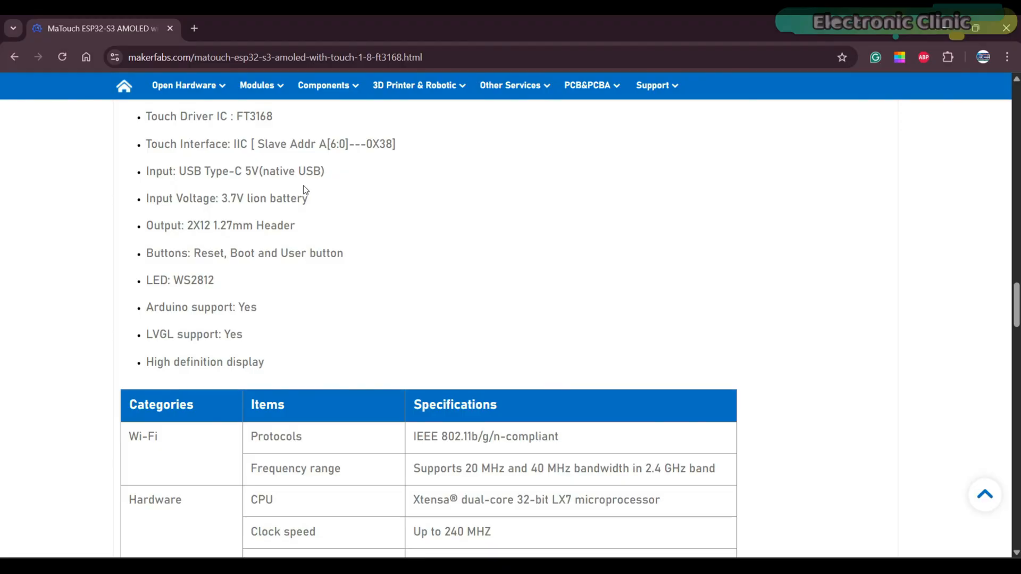
# Scroll the product page past the specifications and pin tables to Physical Dimensions and Useful Links.
pyautogui.scroll(-3)
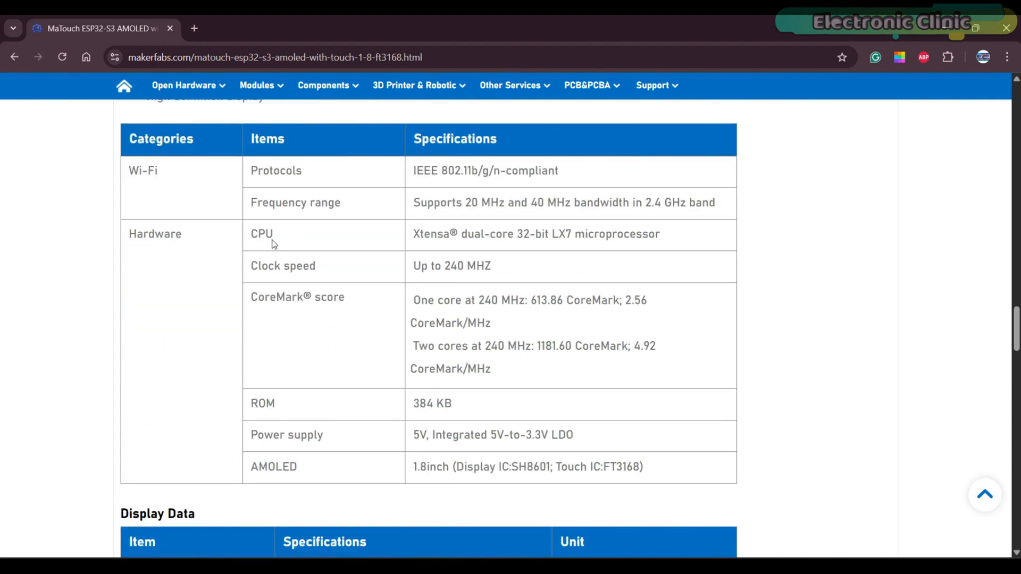
pyautogui.moveTo(166, 254)
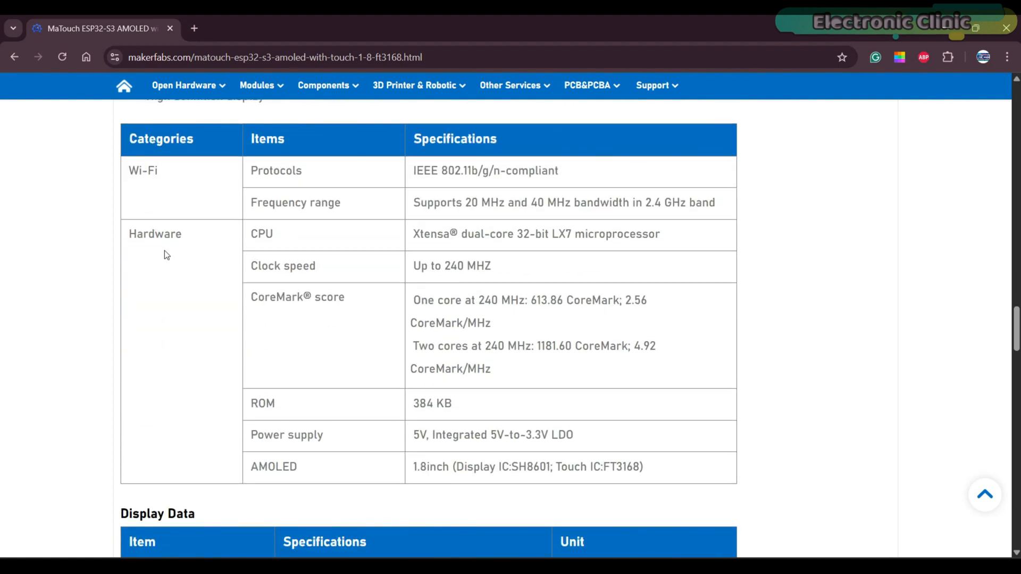
pyautogui.scroll(-3)
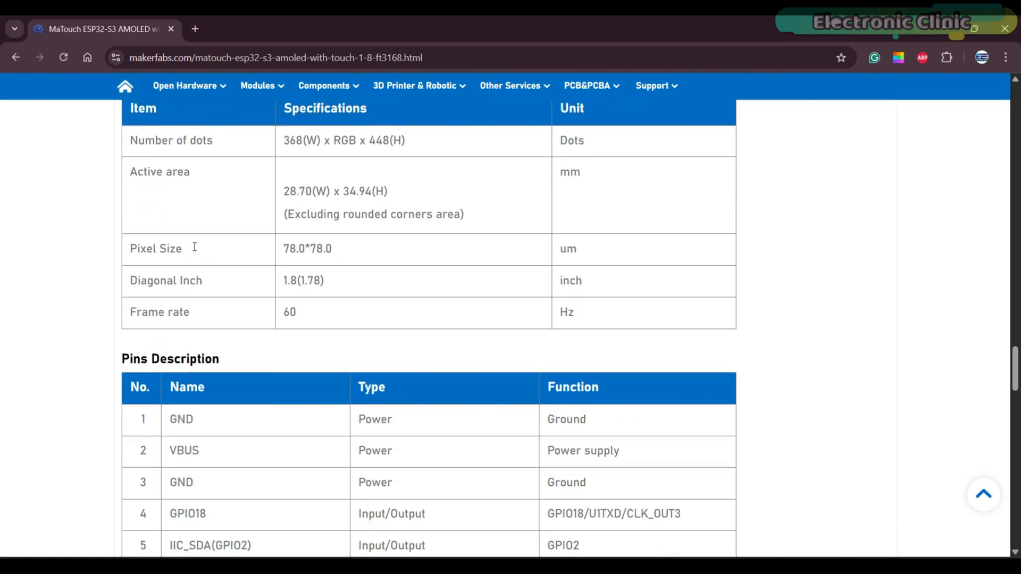
pyautogui.scroll(-3)
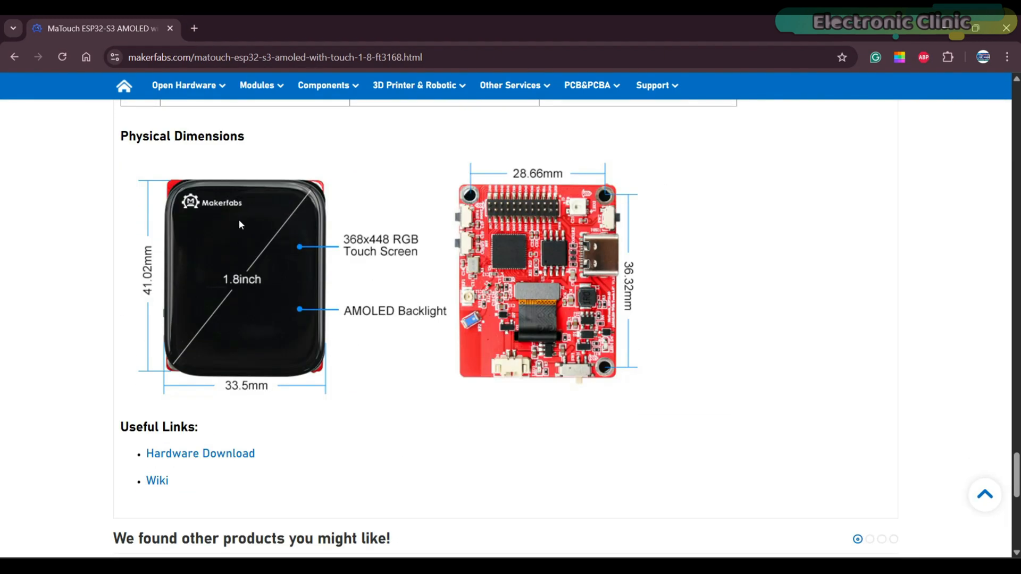
# Follow the Wiki's Resources GitHub link to the board repository and open its Code menu.
pyautogui.click(157, 481)
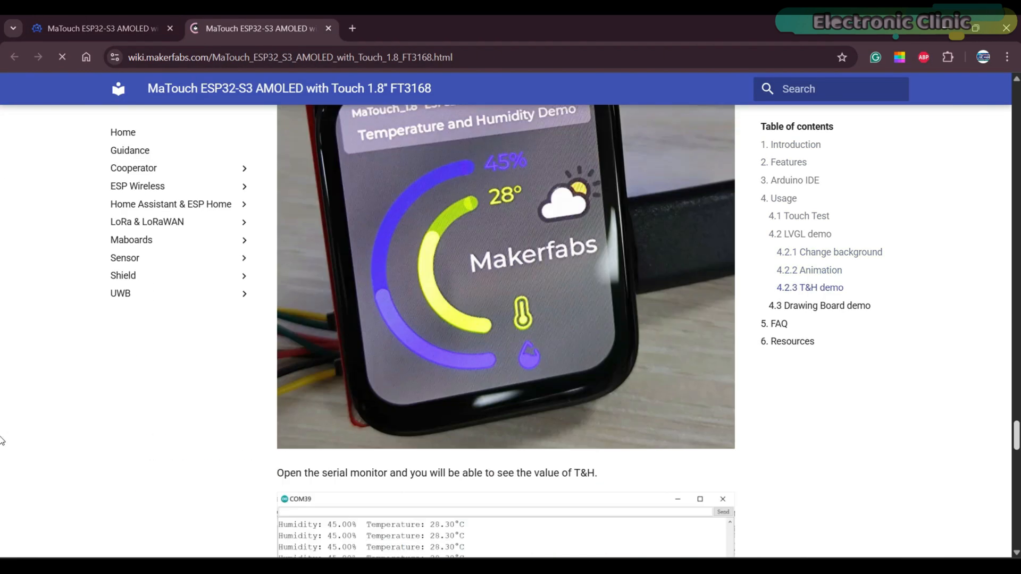
pyautogui.scroll(-3)
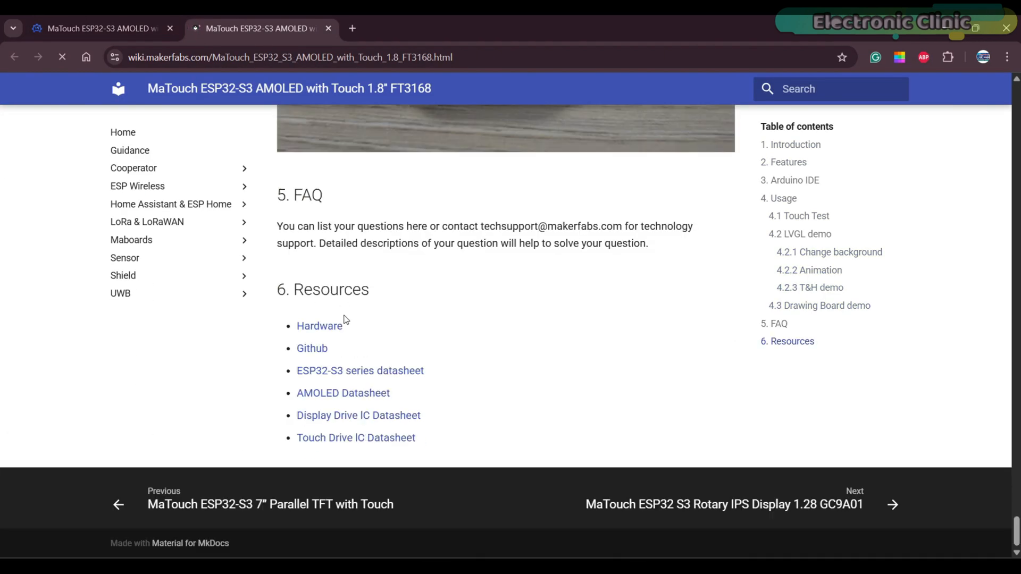
pyautogui.click(311, 347)
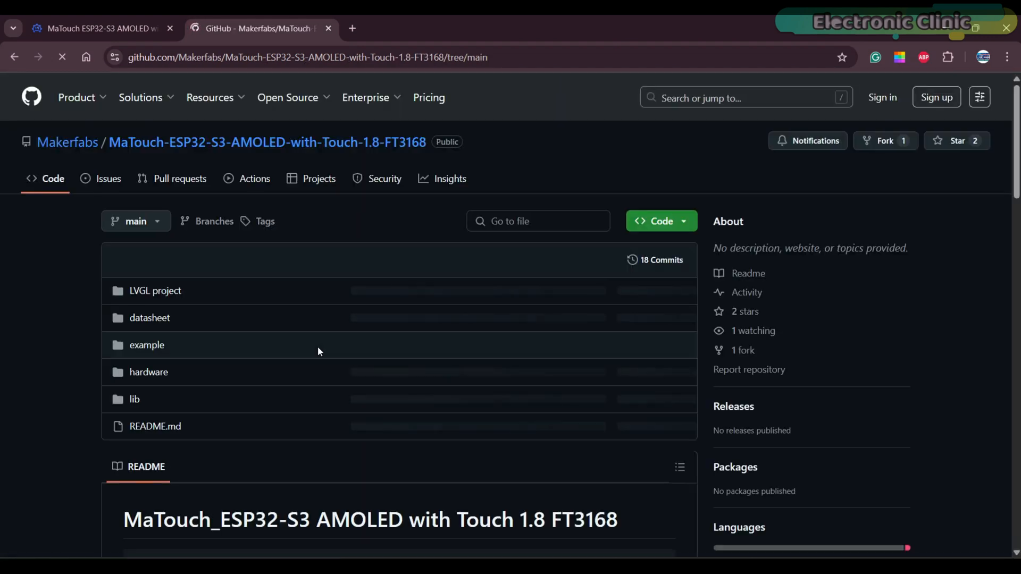
pyautogui.click(658, 221)
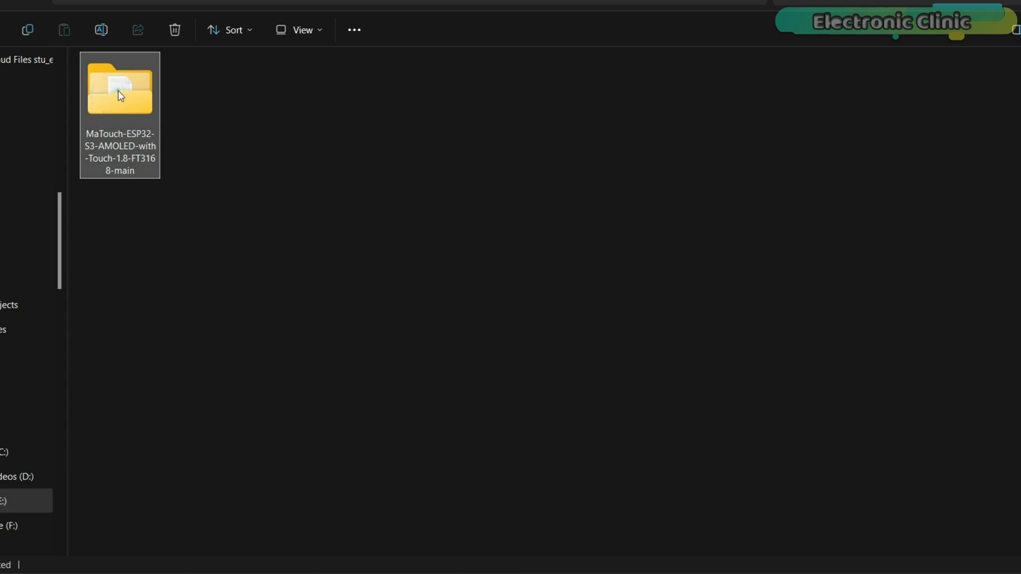
# Select and copy everything inside the downloaded repository's lib folder.
pyautogui.doubleClick(119, 89)
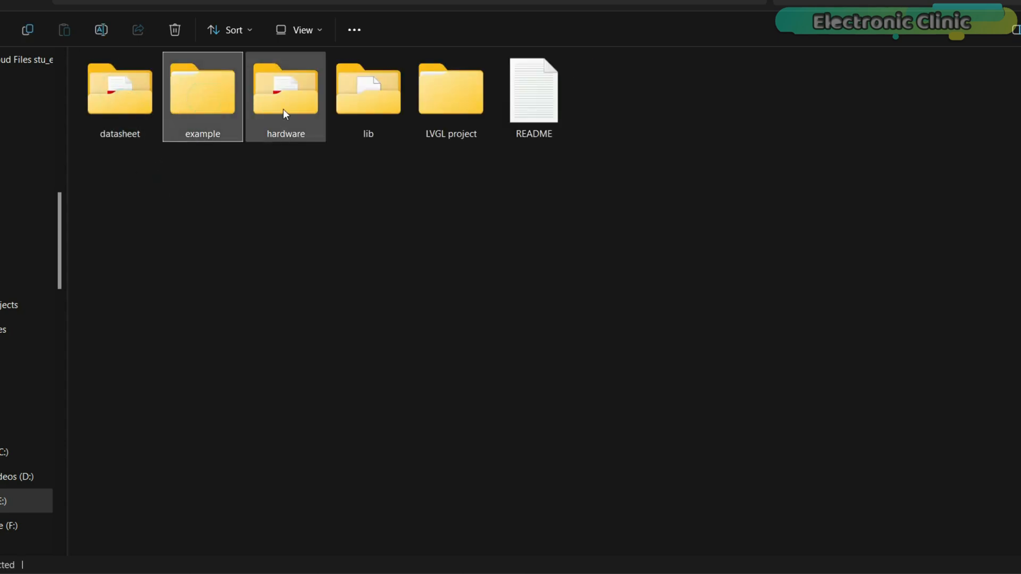
pyautogui.click(368, 91)
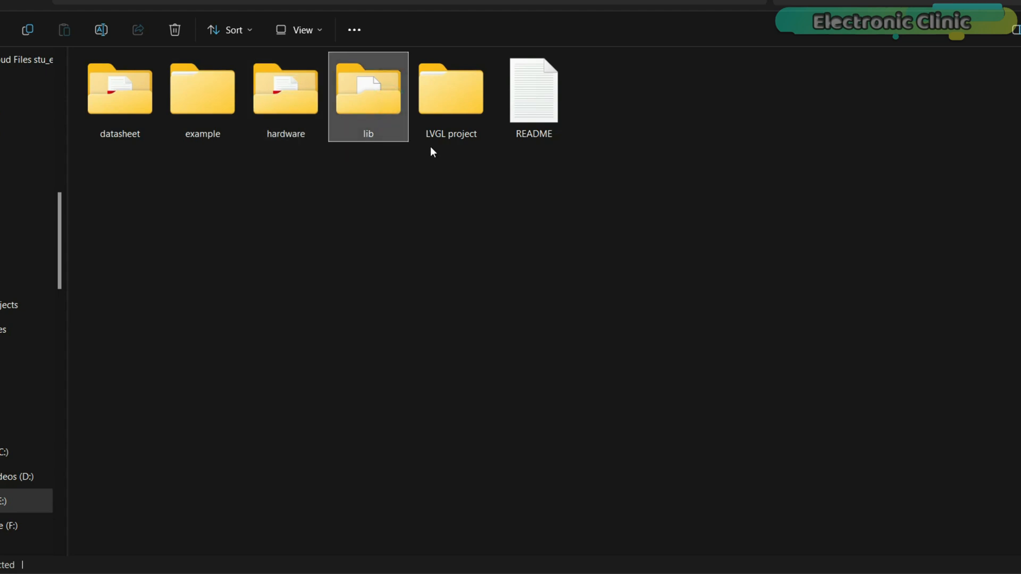
pyautogui.click(451, 91)
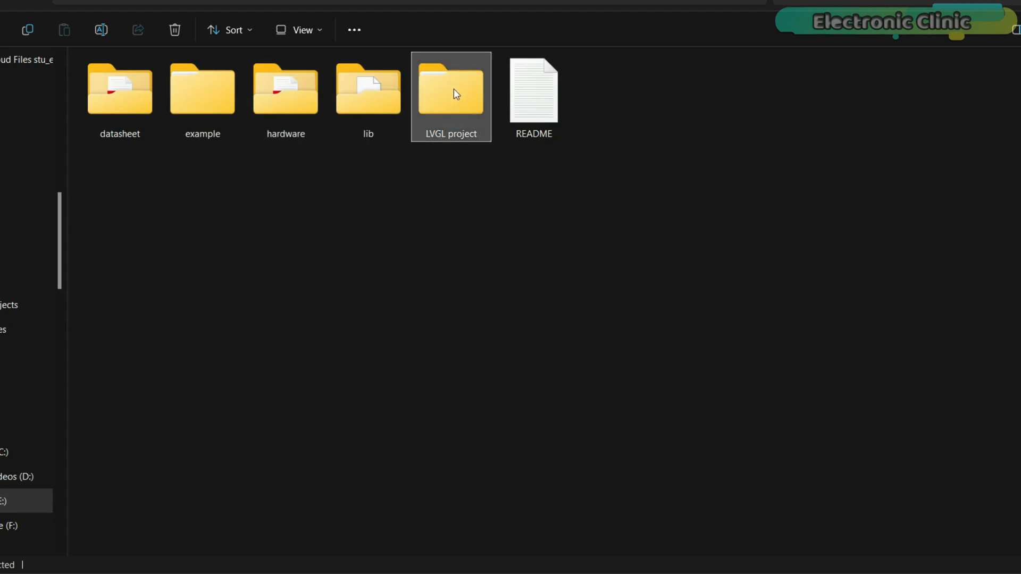
pyautogui.moveTo(424, 151)
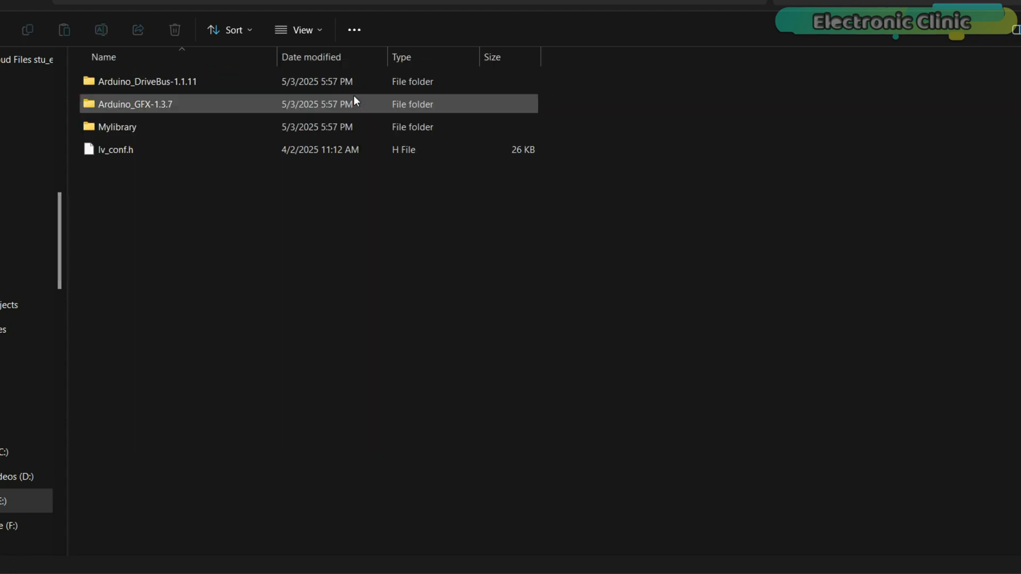
pyautogui.press('ctrl+a')
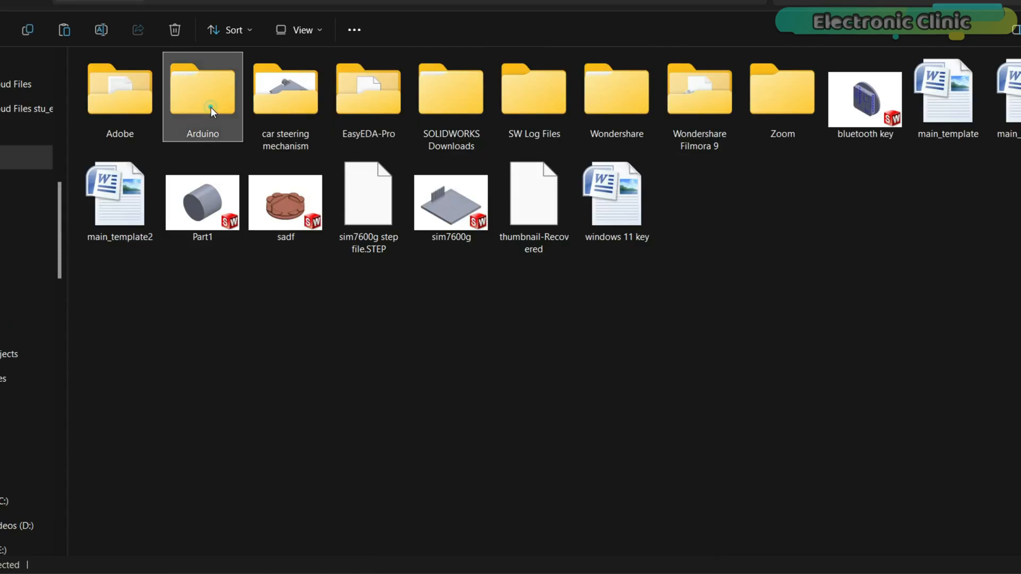
# Paste into Documents > Arduino > libraries, replacing same-named files.
pyautogui.doubleClick(203, 90)
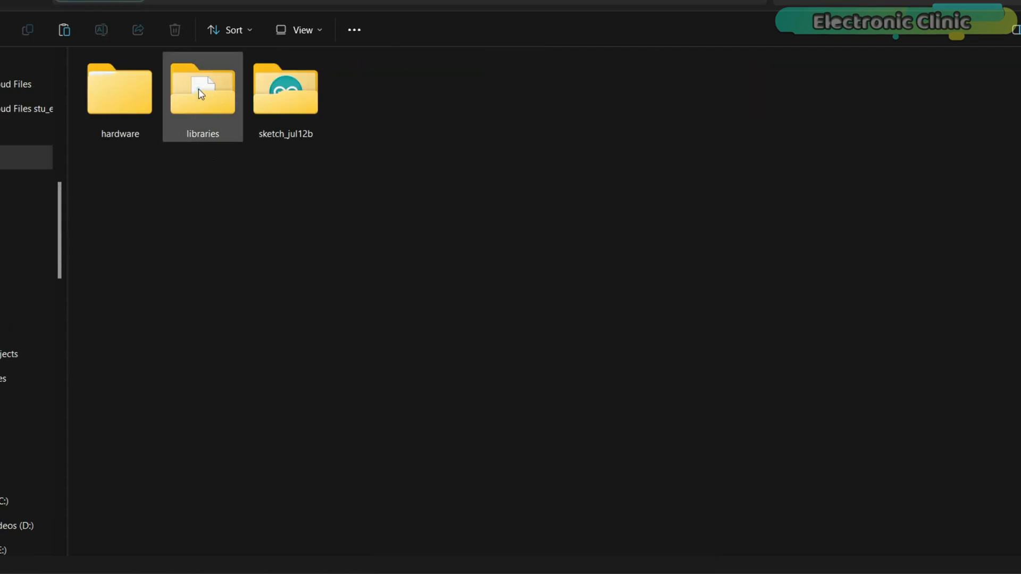
pyautogui.doubleClick(202, 91)
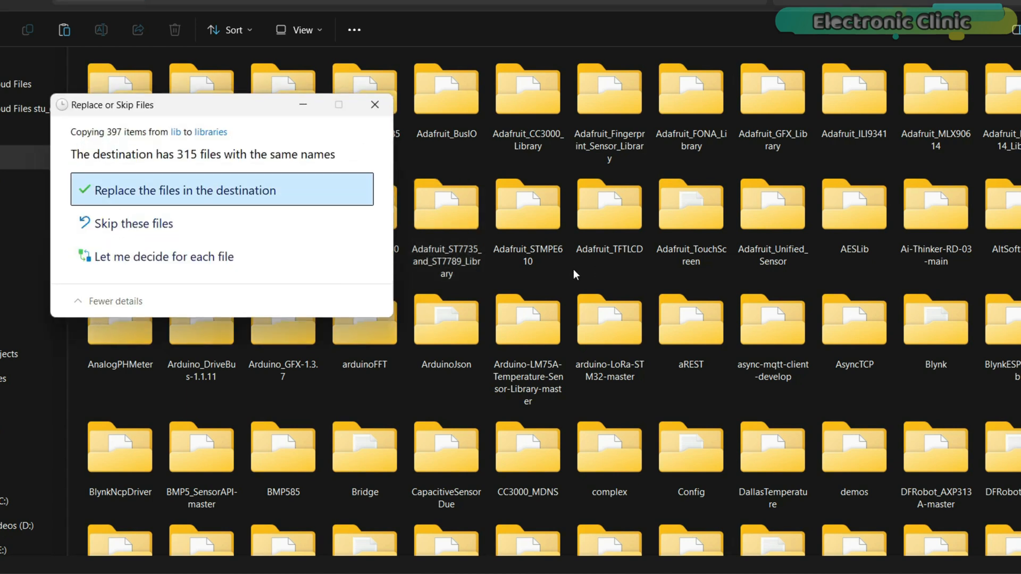
pyautogui.click(201, 189)
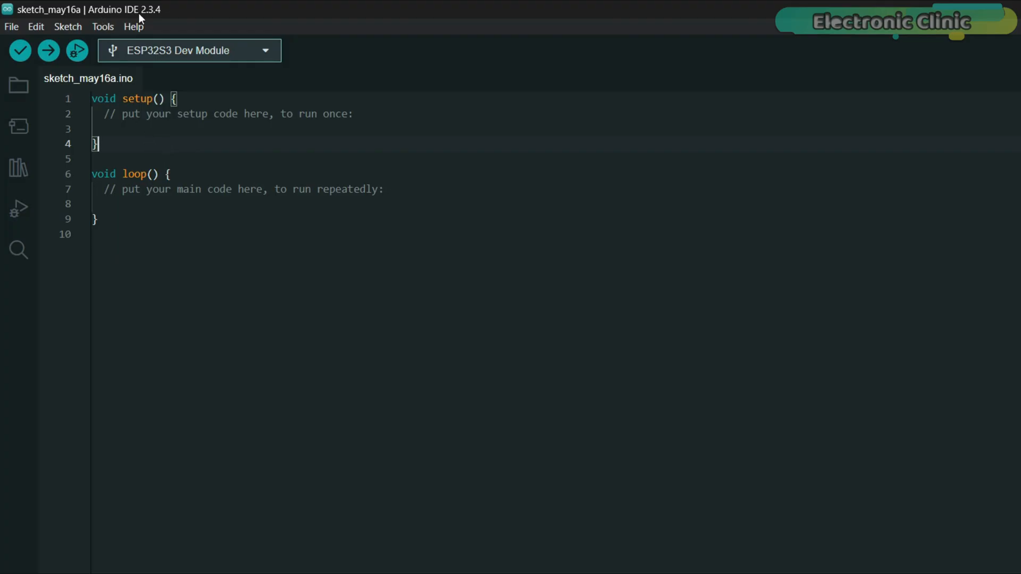
pyautogui.moveTo(161, 21)
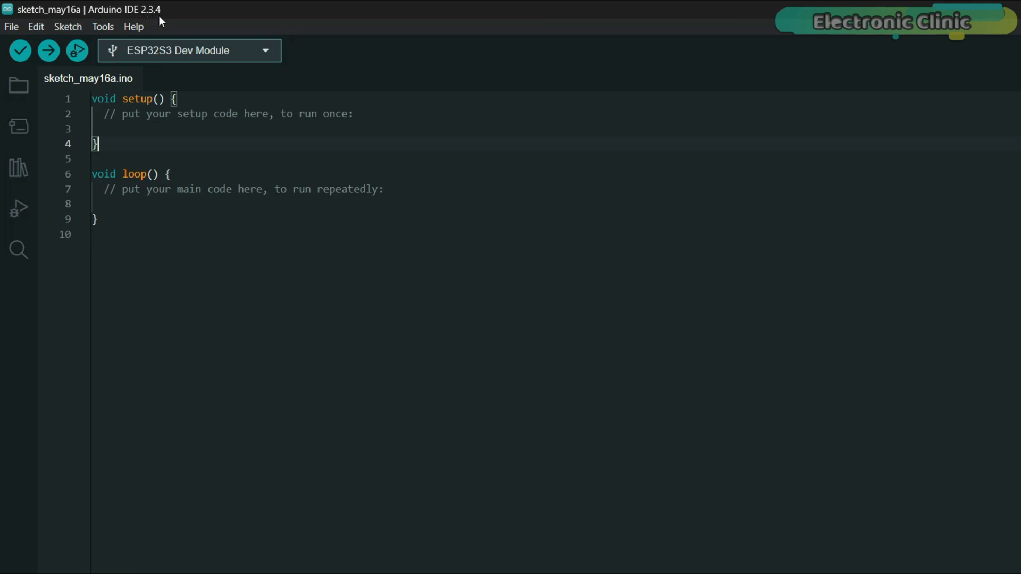
pyautogui.moveTo(20, 127)
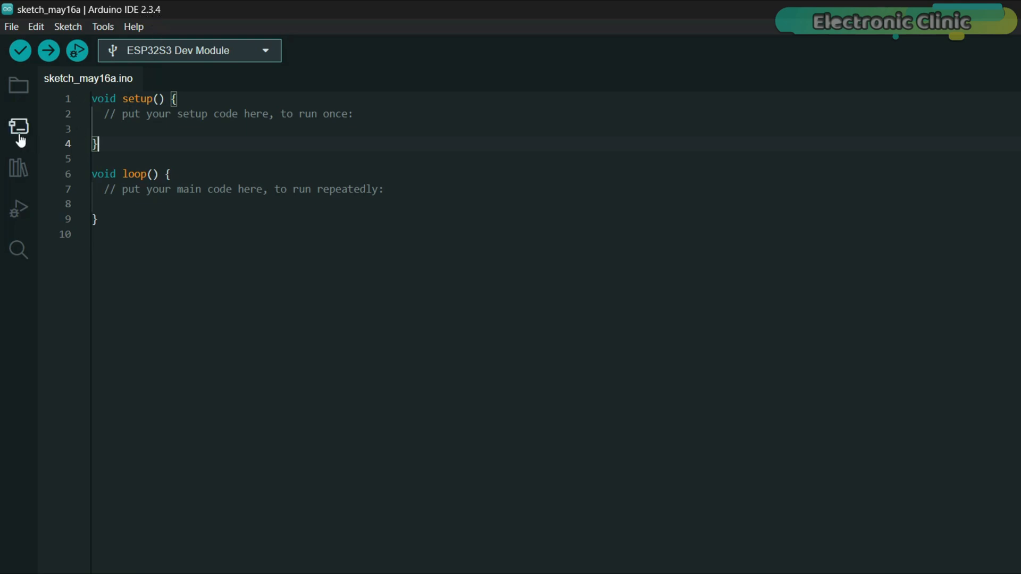
# In Boards Manager, search esp32 and select version 2.0.11 of esp32 by Espressif Systems.
pyautogui.click(18, 127)
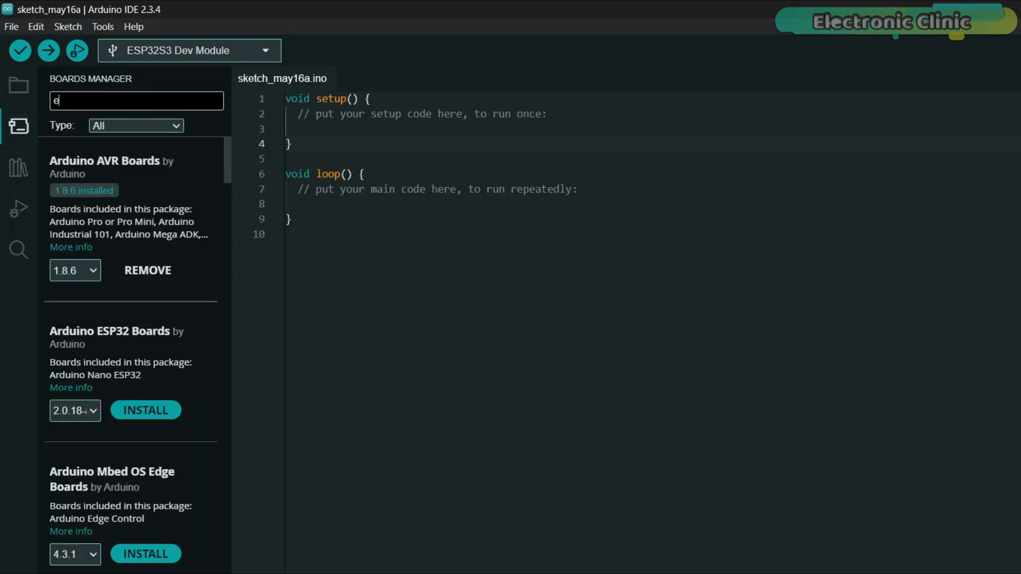
pyautogui.write('sp32')
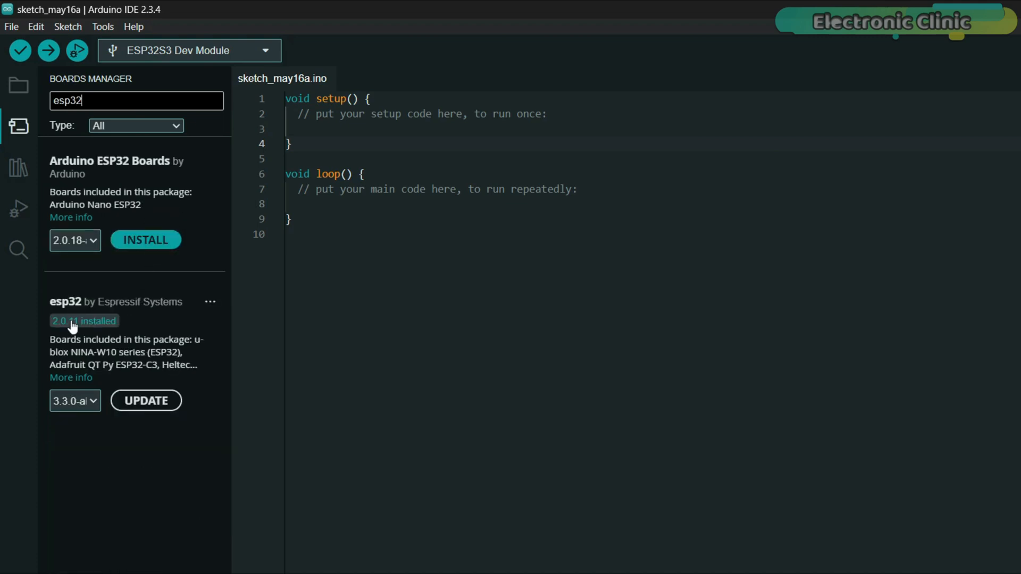
pyautogui.moveTo(136, 336)
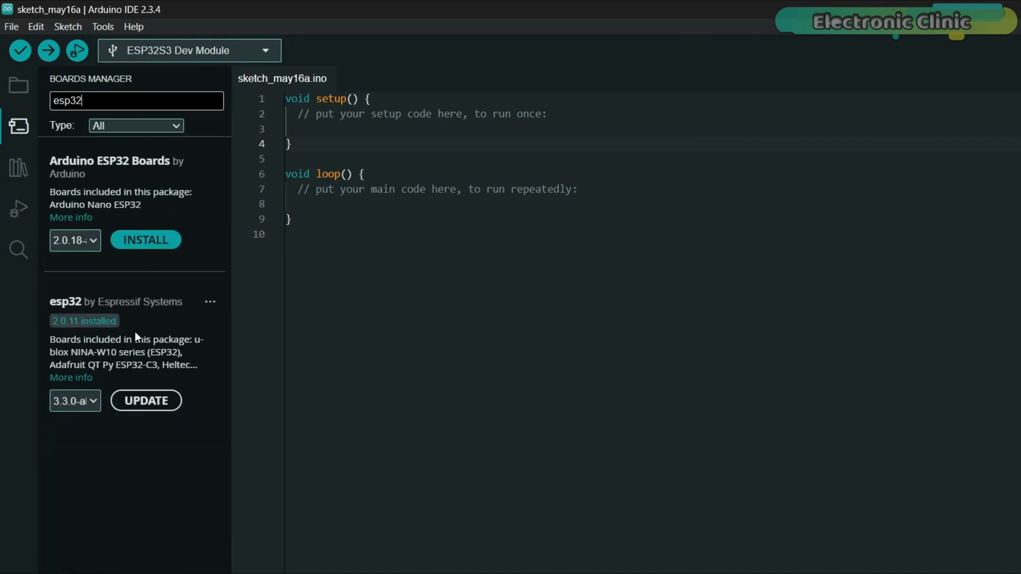
pyautogui.click(75, 400)
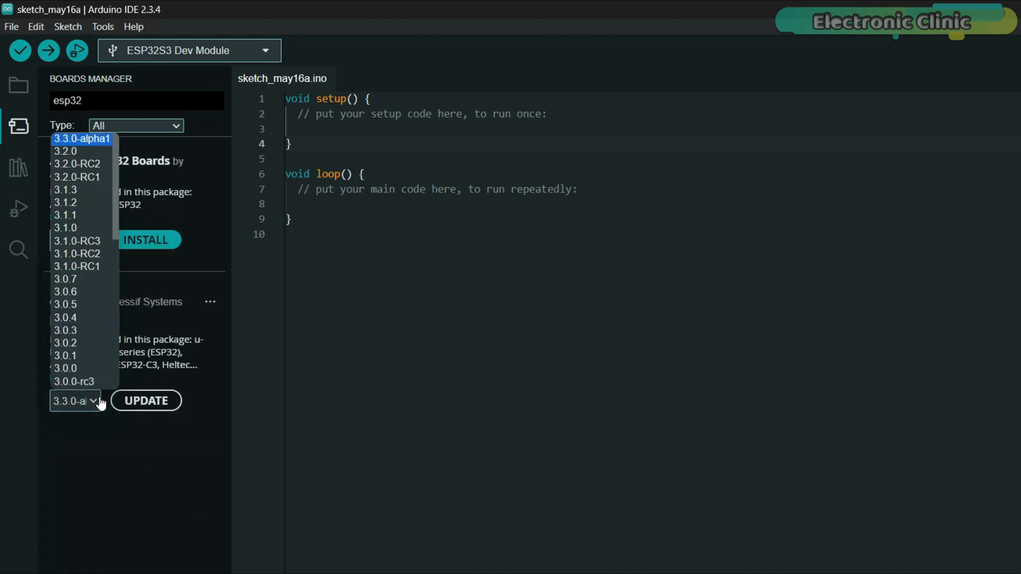
pyautogui.scroll(-3)
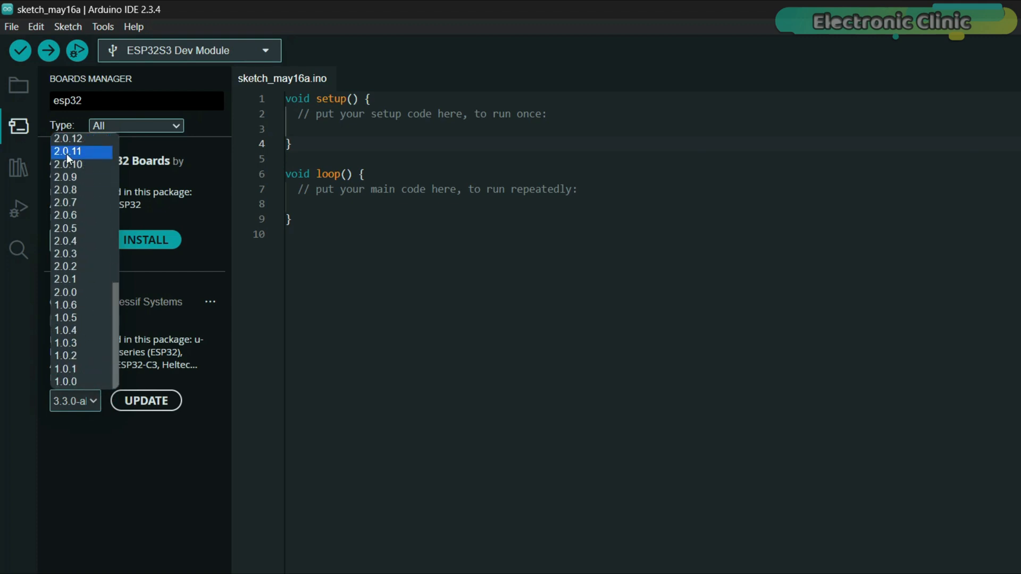
pyautogui.moveTo(98, 159)
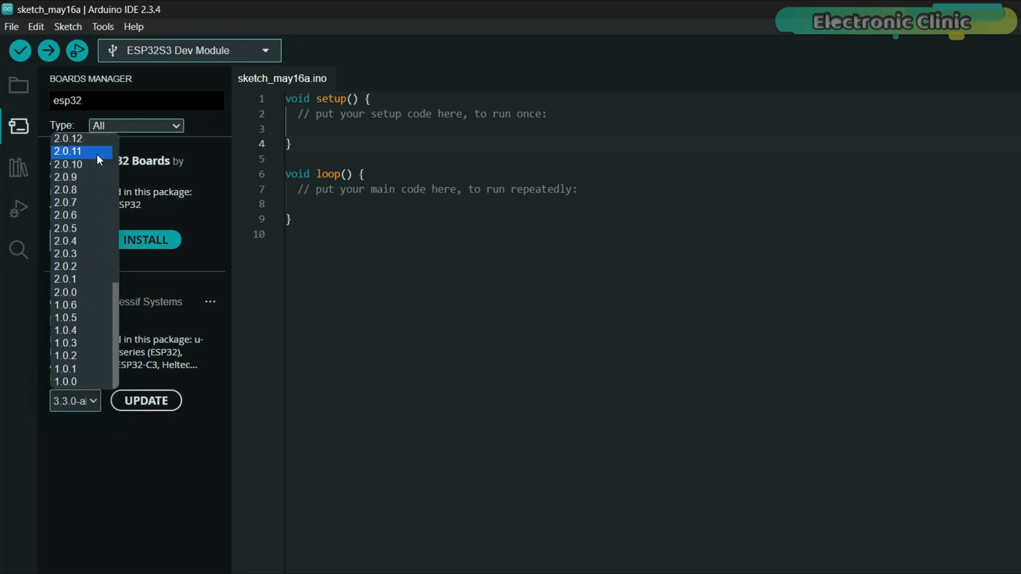
pyautogui.click(18, 168)
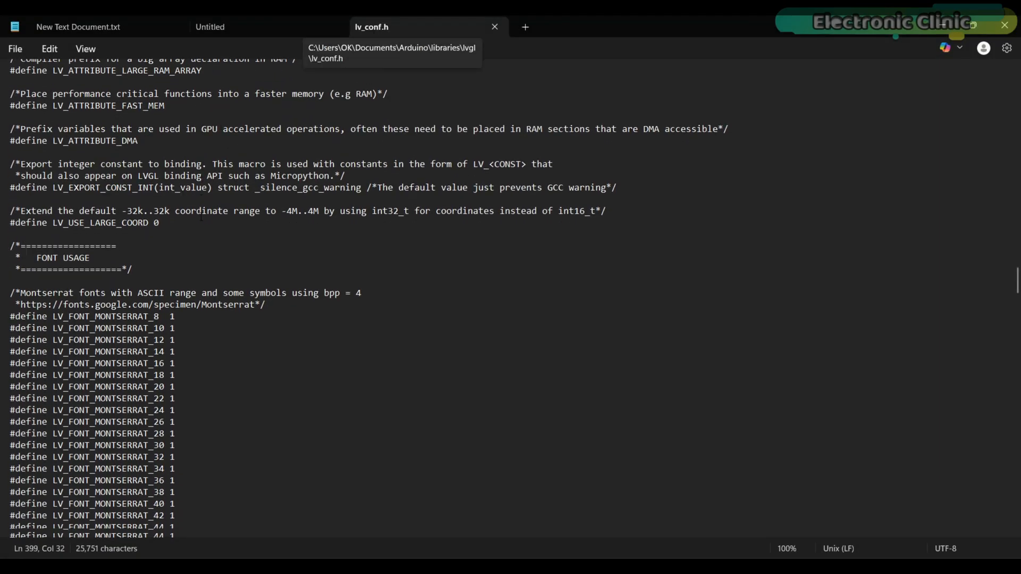
# Scroll lv_conf.h to FONT USAGE and set LV_FONT_FMT_TXT_LARGE to 1.
pyautogui.scroll(-3)
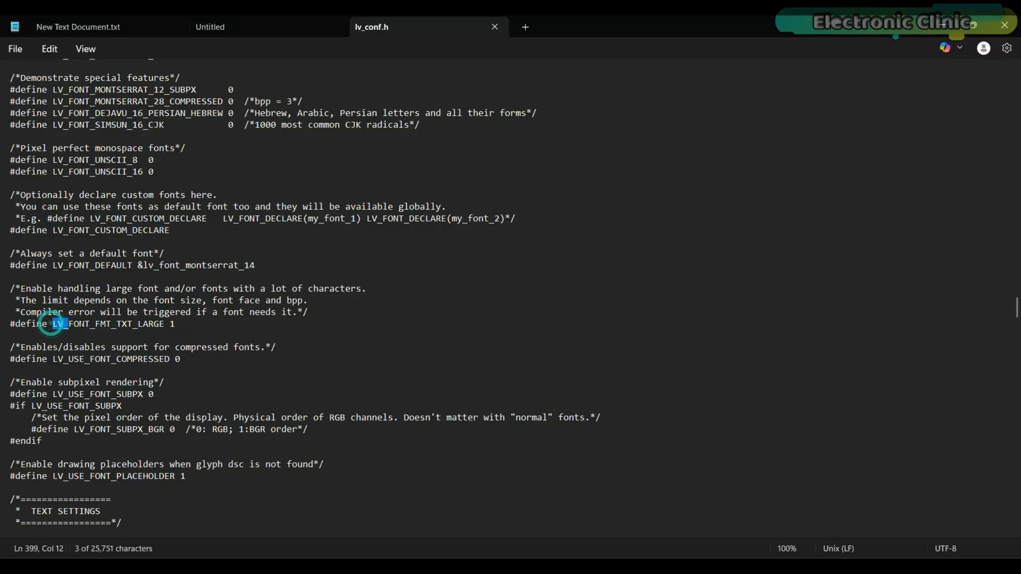
pyautogui.click(198, 324)
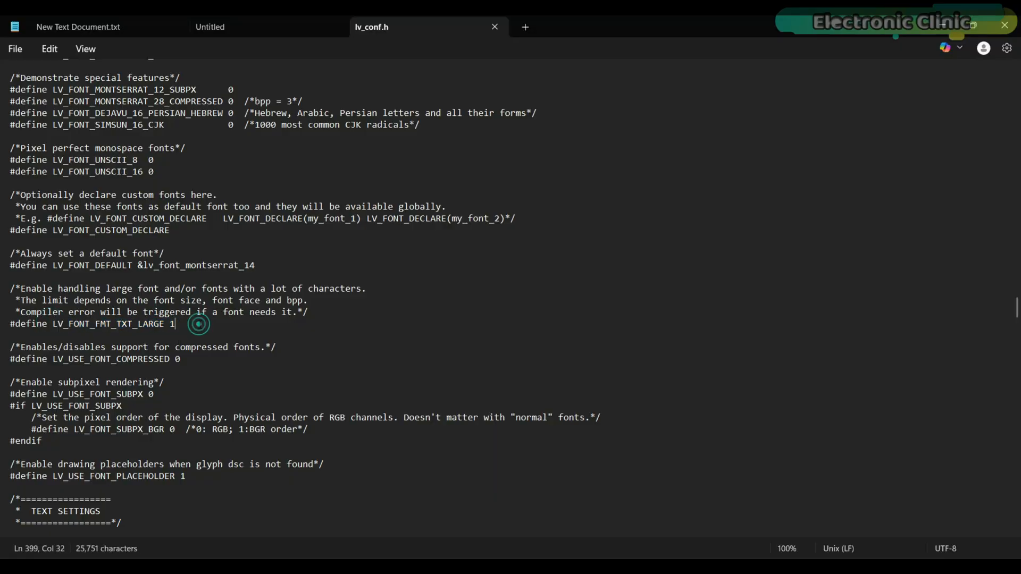